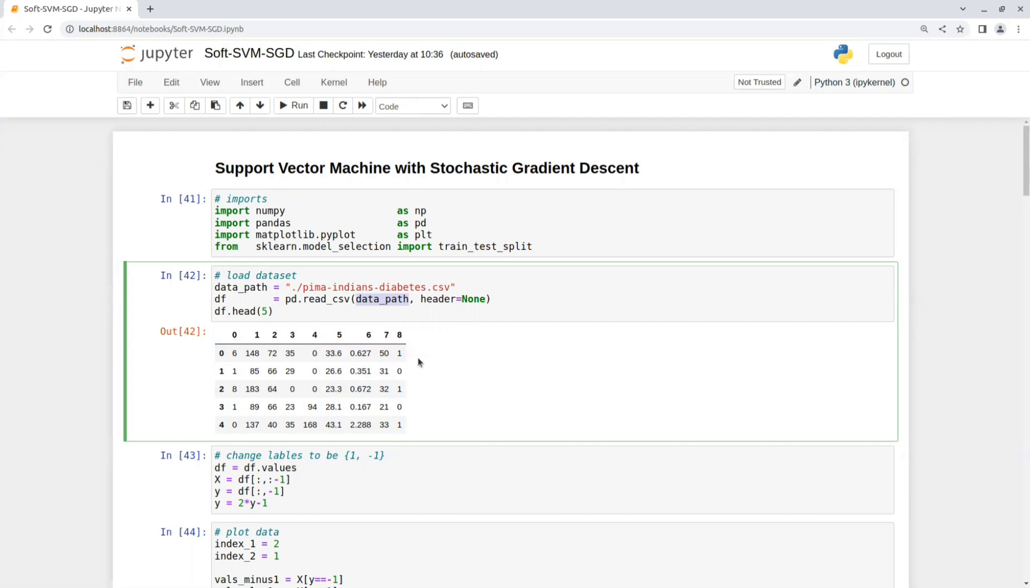
mouse_move(422, 371)
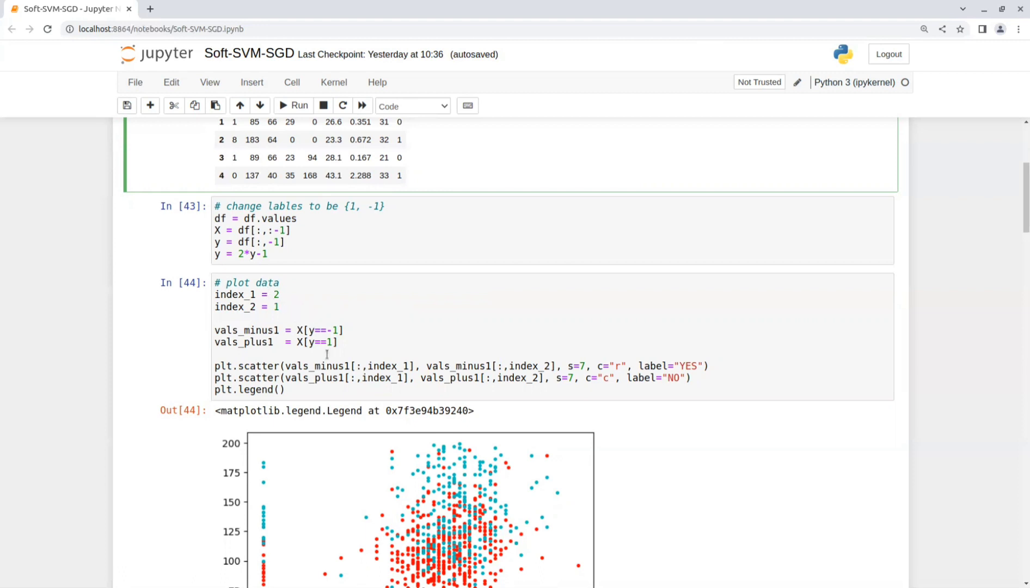
Scroll to reveal the whole YES/NO scatter plot and the SVMClassifier class header with learning rate, lambda and max_iter.
scroll("down", 3)
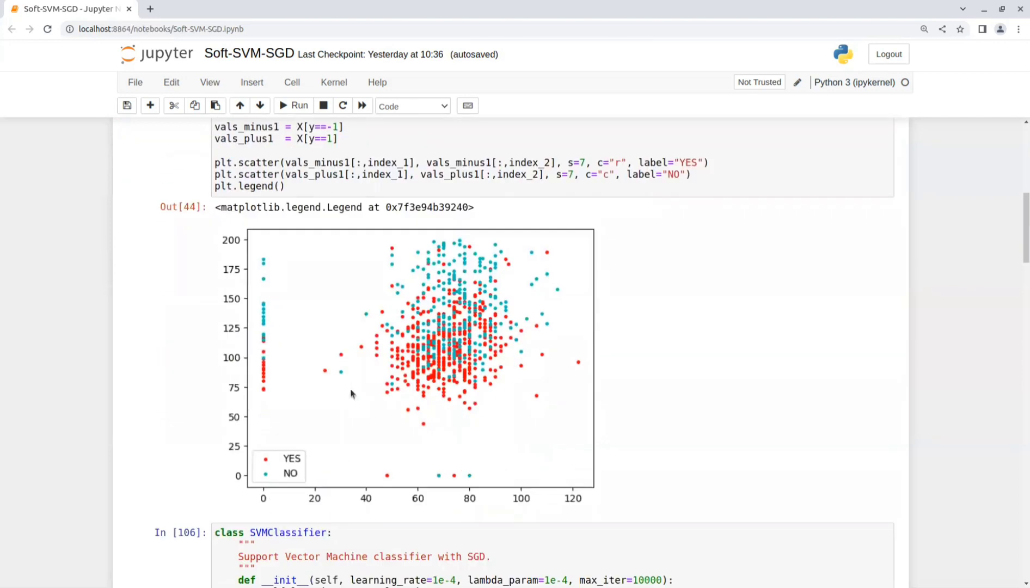
mouse_move(440, 416)
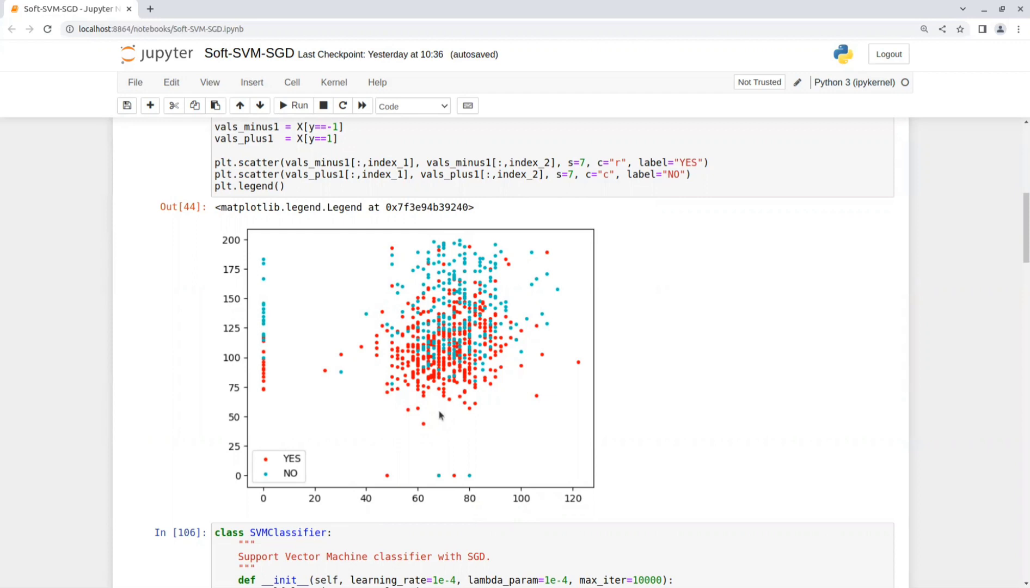
mouse_move(451, 467)
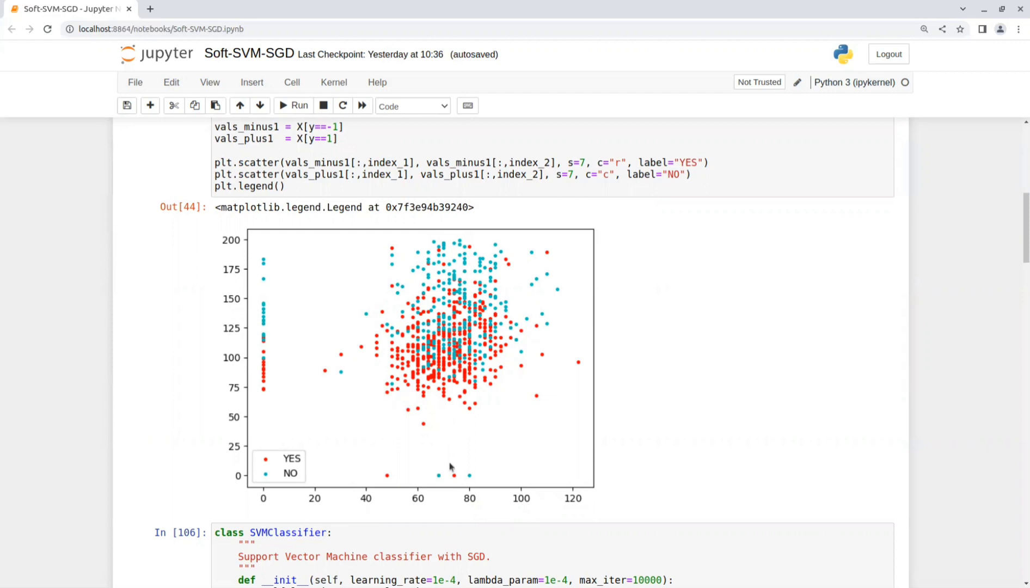
mouse_move(534, 310)
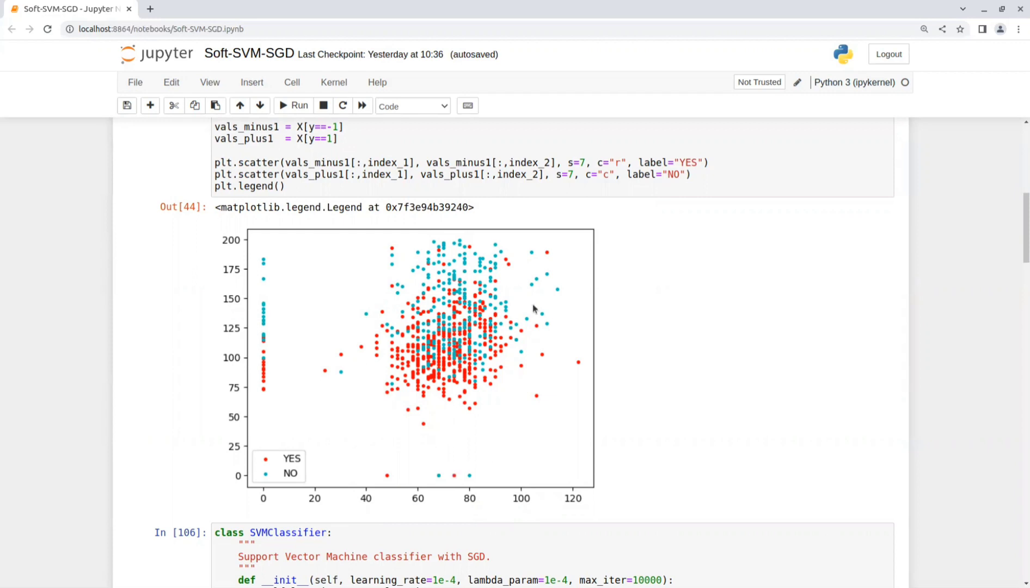
mouse_move(382, 378)
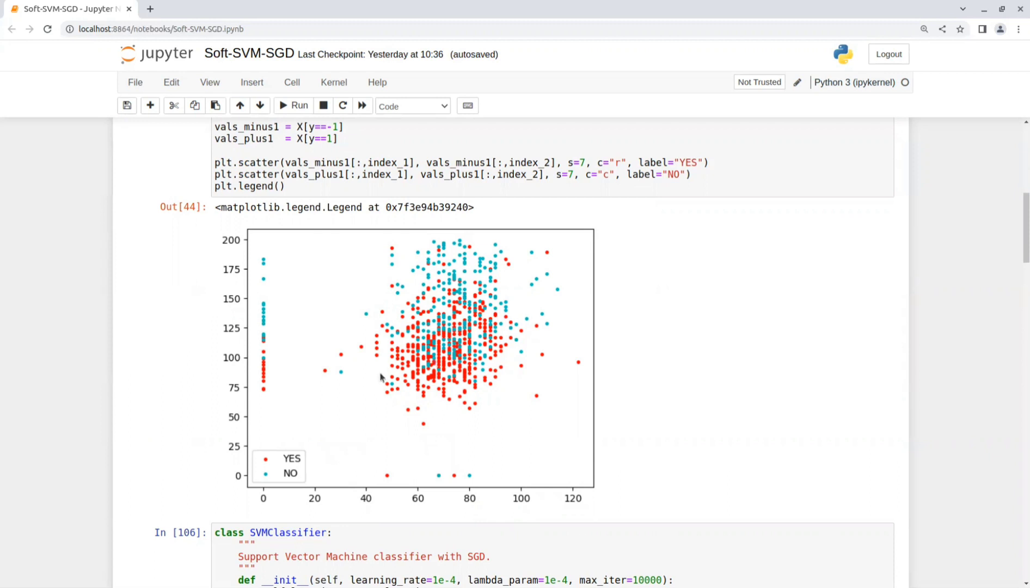
mouse_move(525, 364)
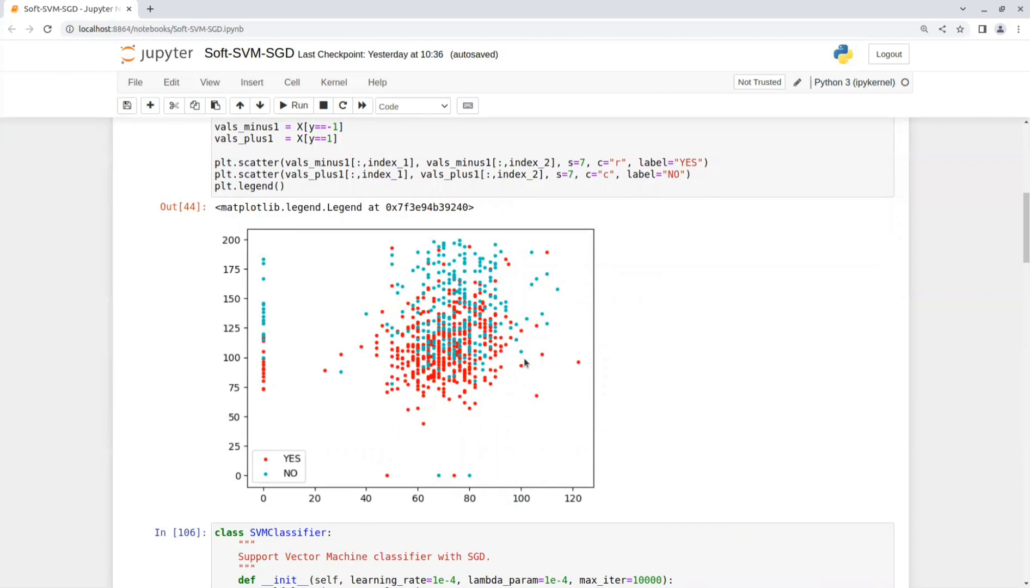
scroll("down", 3)
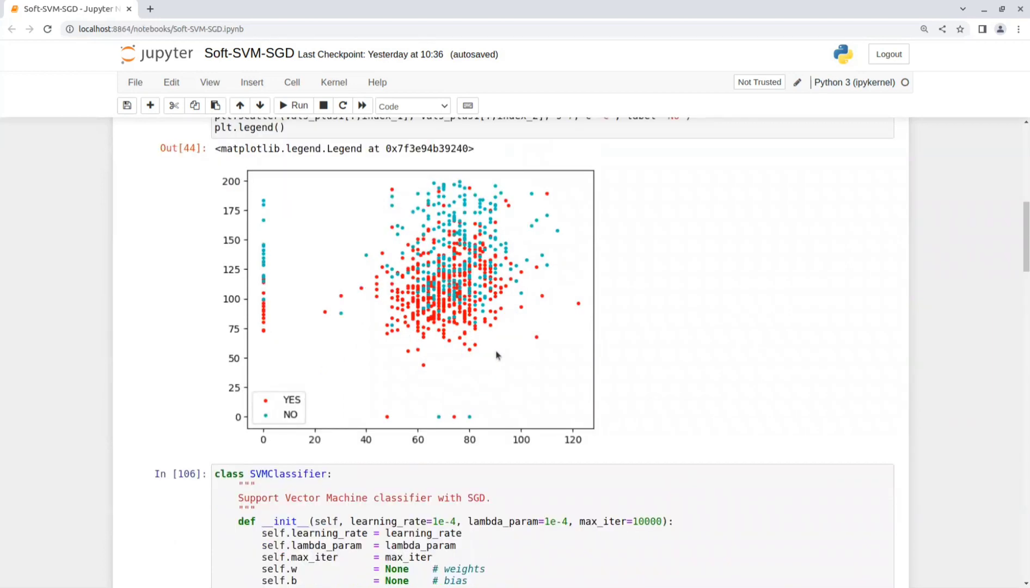
Reveal the SVMClassifier initializer and hinge_loss, briefly highlighting the max_iter parameter.
scroll("down", 3)
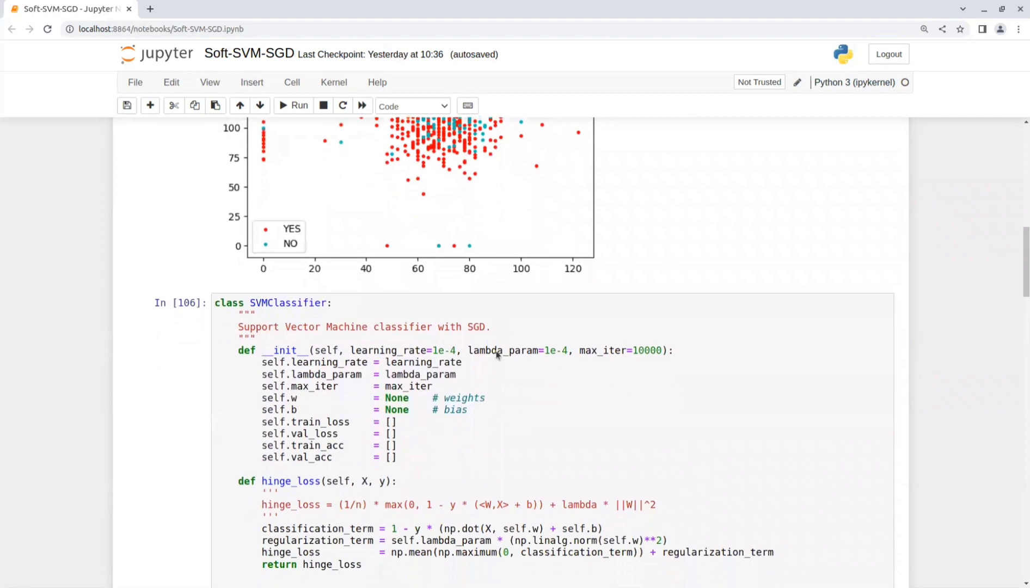
scroll("down", 3)
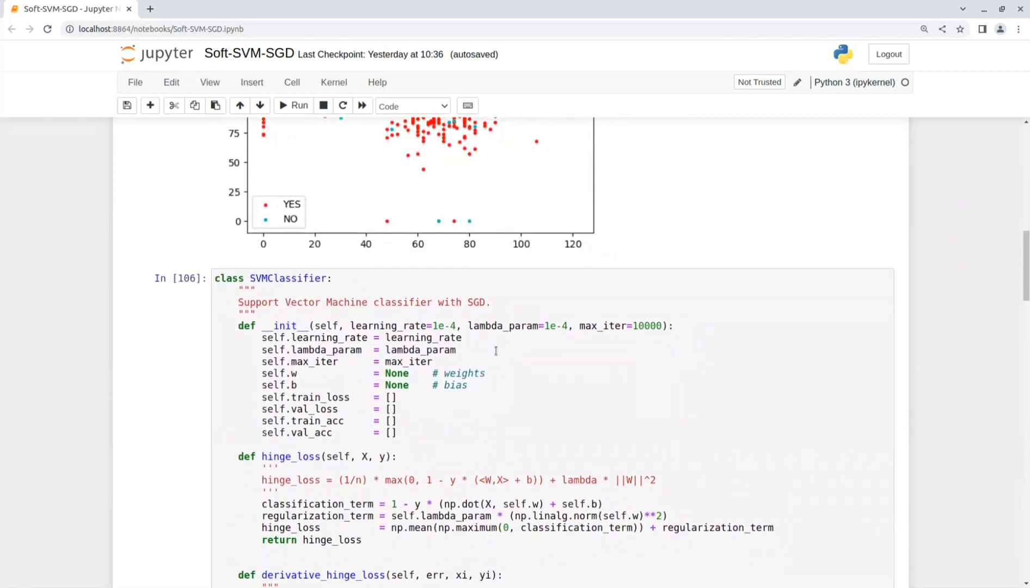
left_click(342, 323)
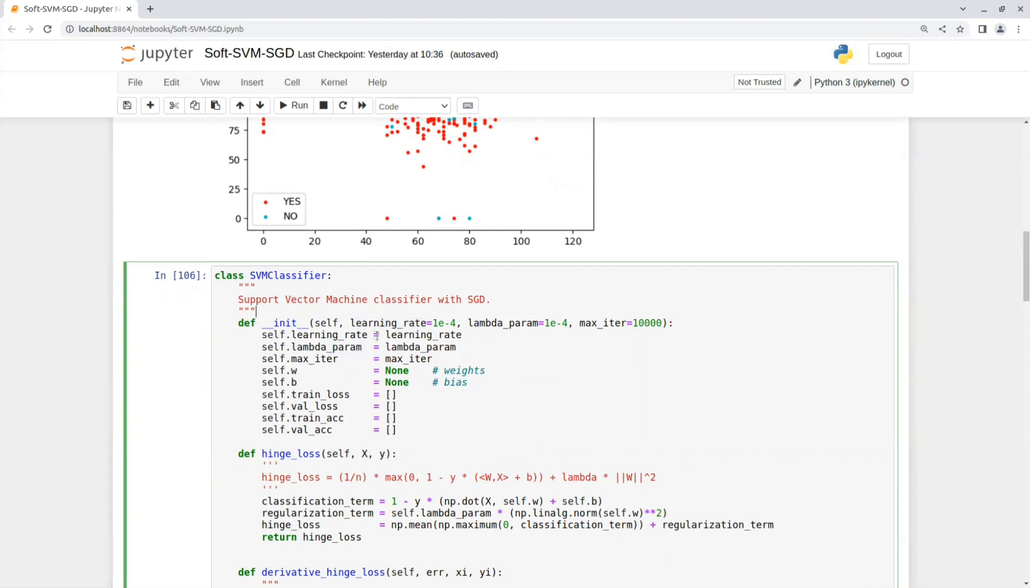
double_click(601, 323)
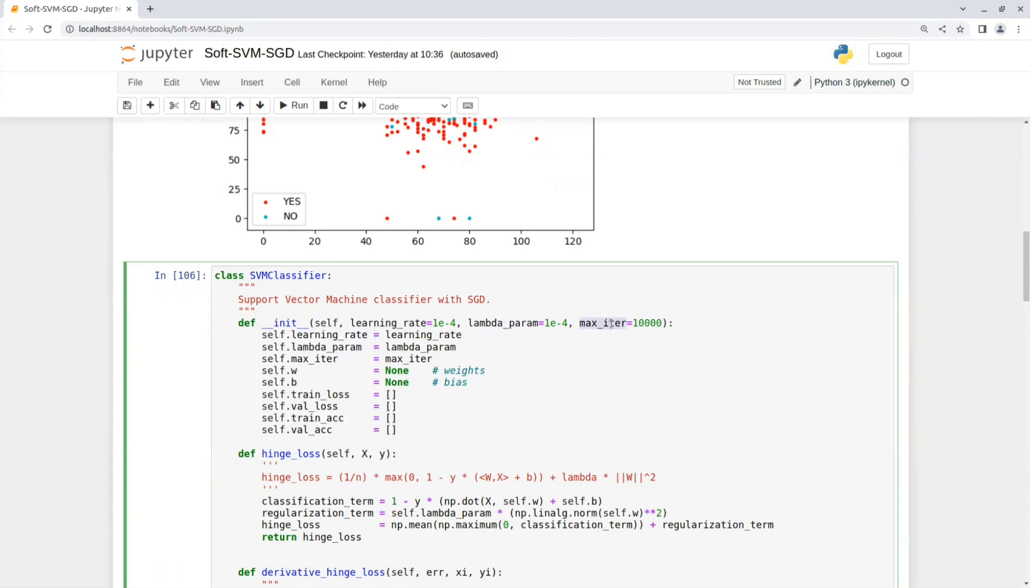
left_click(356, 370)
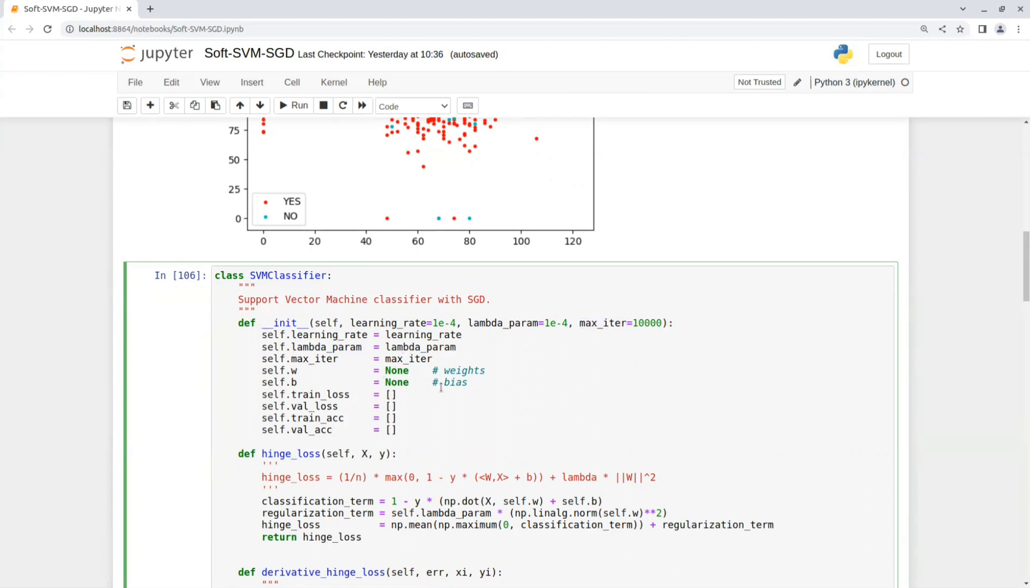
mouse_move(453, 393)
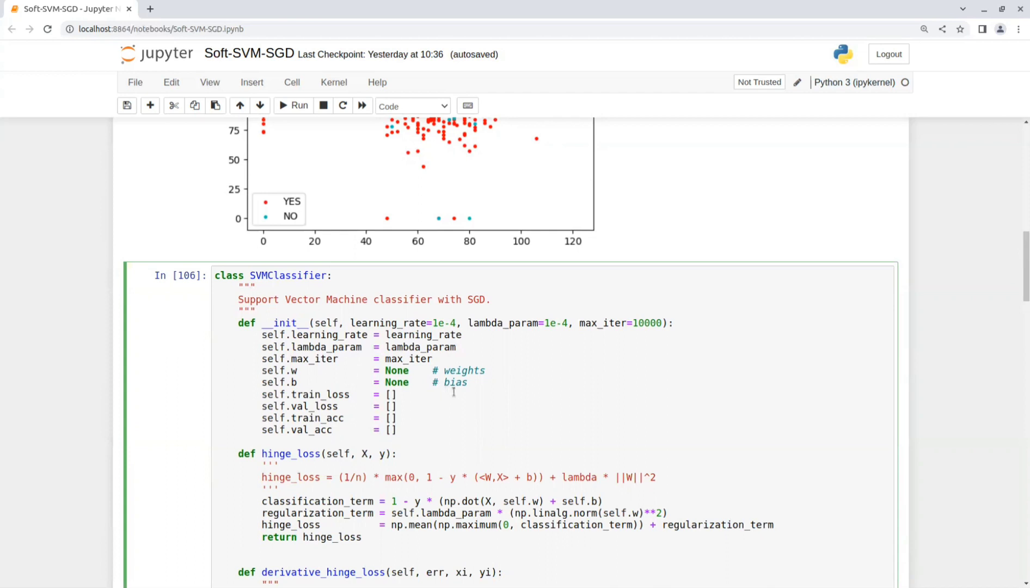
mouse_move(433, 430)
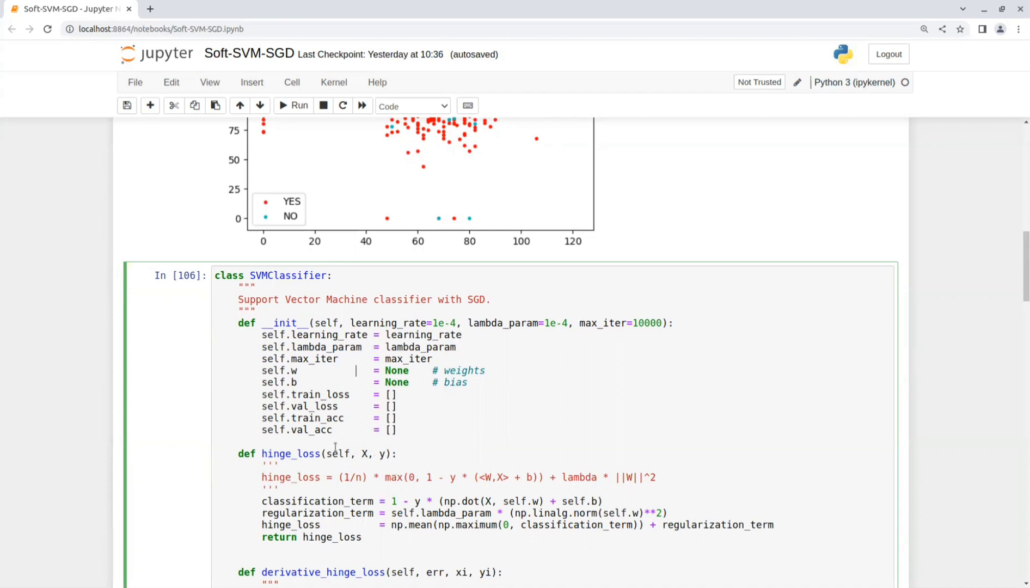
mouse_move(353, 416)
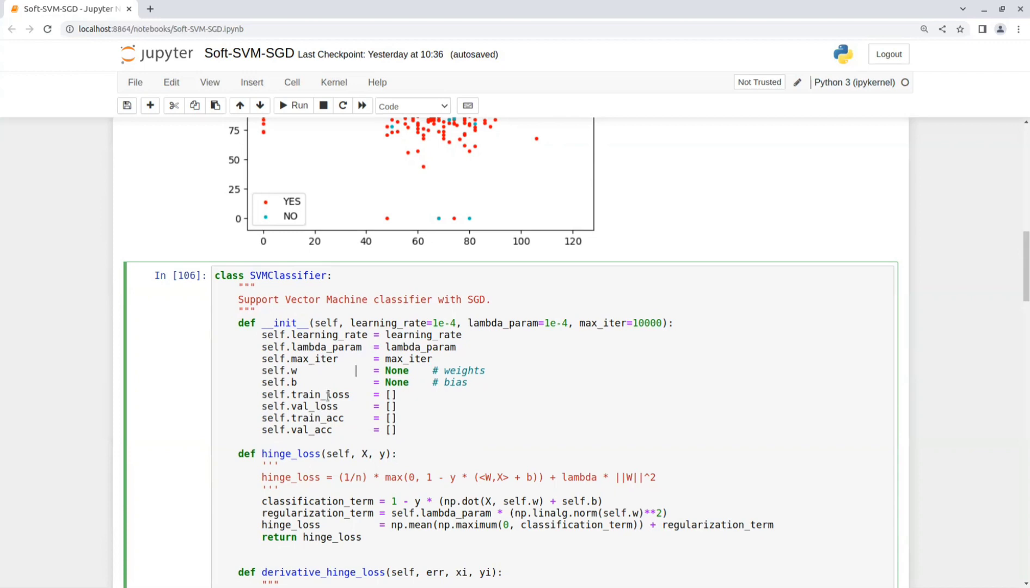
Highlight classification_term, maximum and regularization_term in the hinge loss line, with derivative_hinge_loss appearing below.
scroll("down", 3)
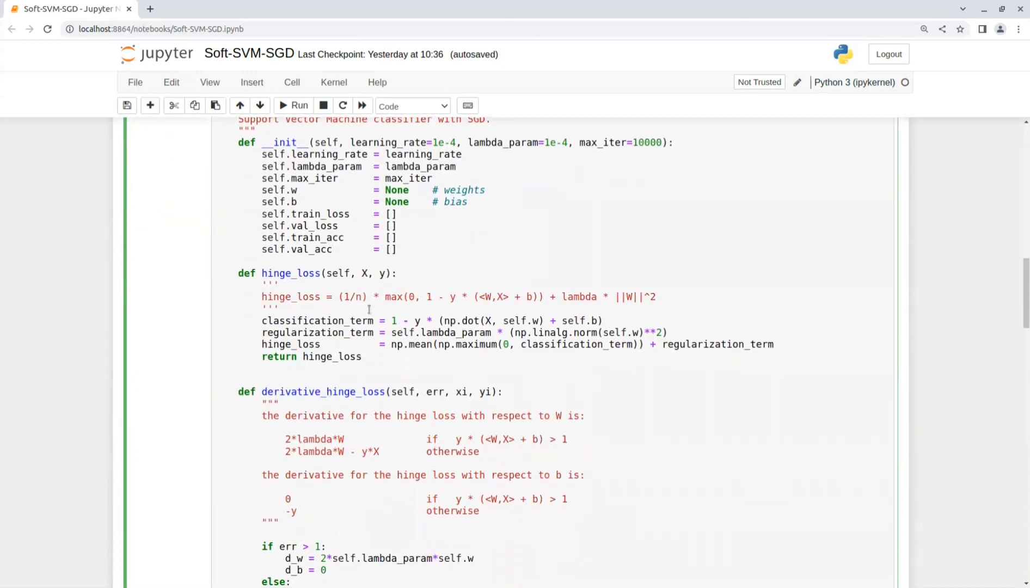
double_click(317, 321)
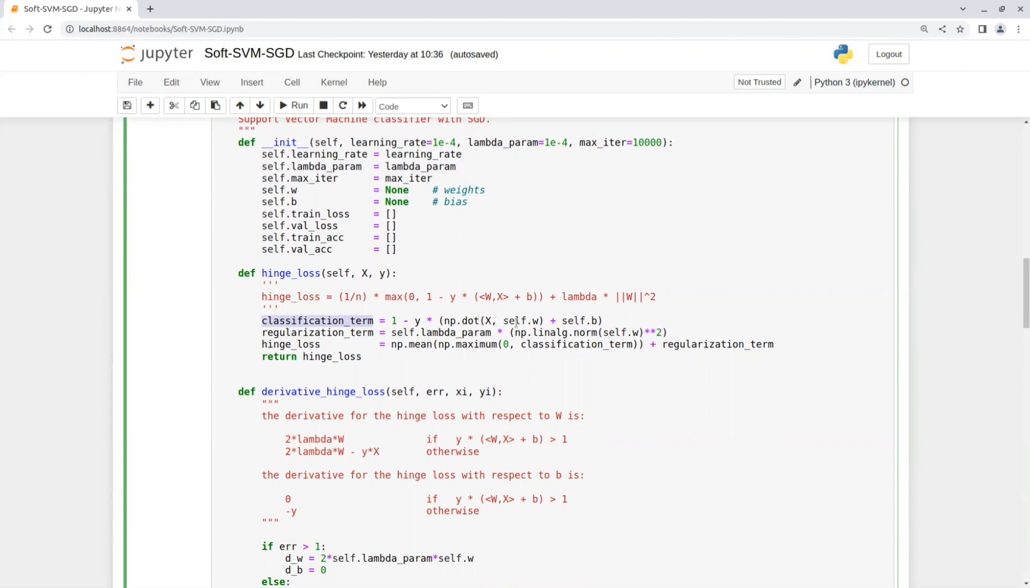
mouse_move(639, 333)
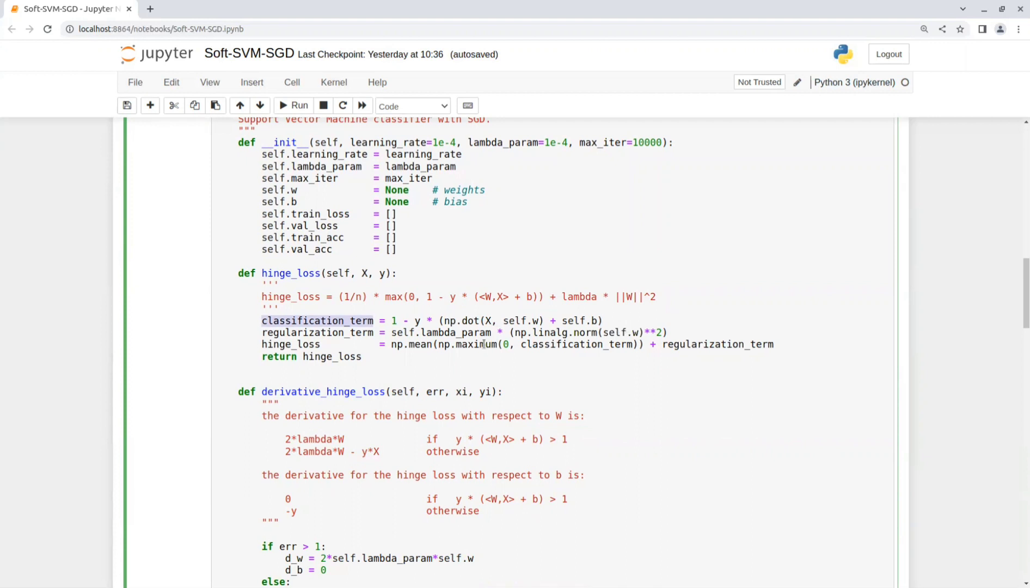
double_click(455, 333)
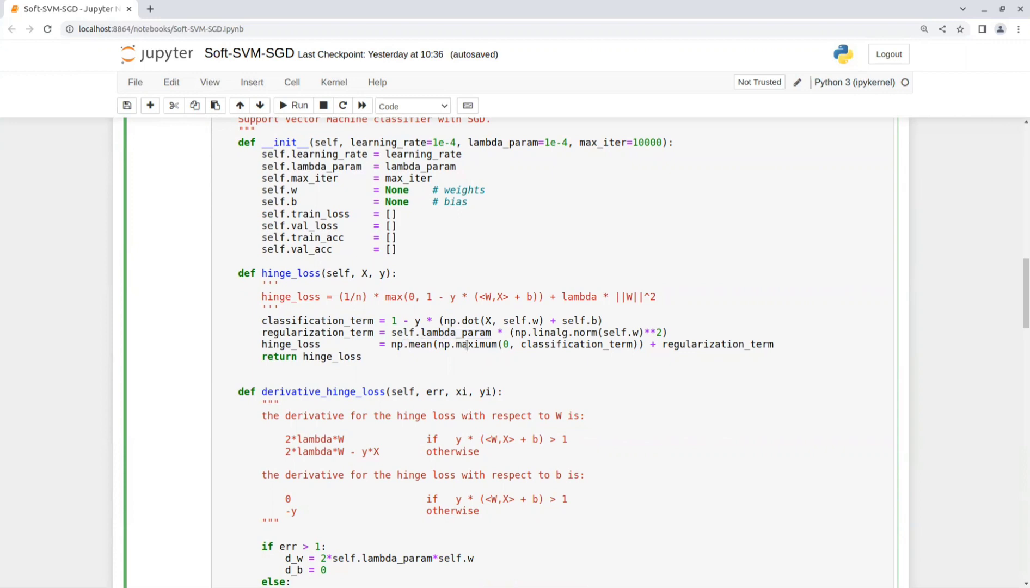
double_click(475, 344)
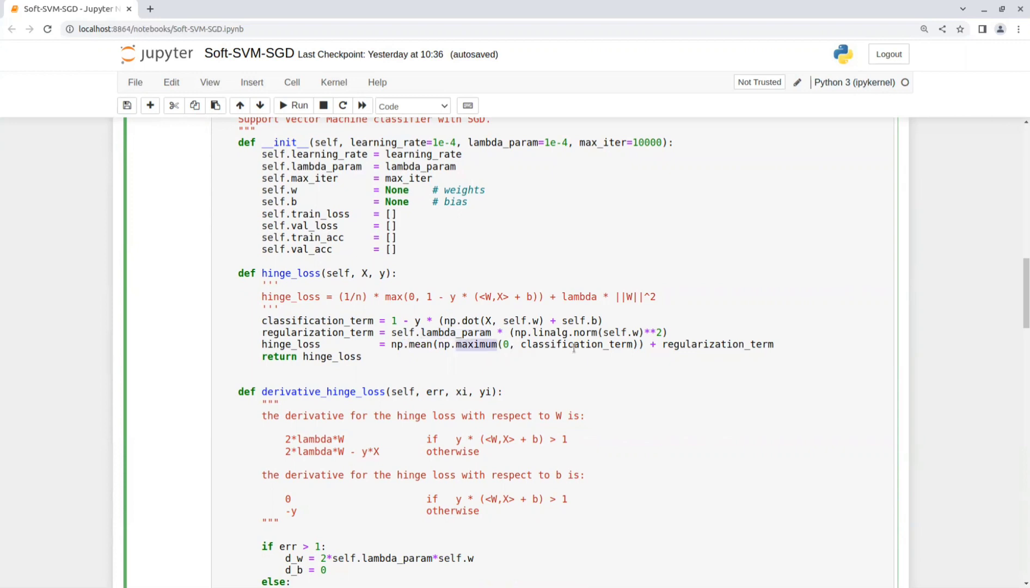
mouse_move(650, 355)
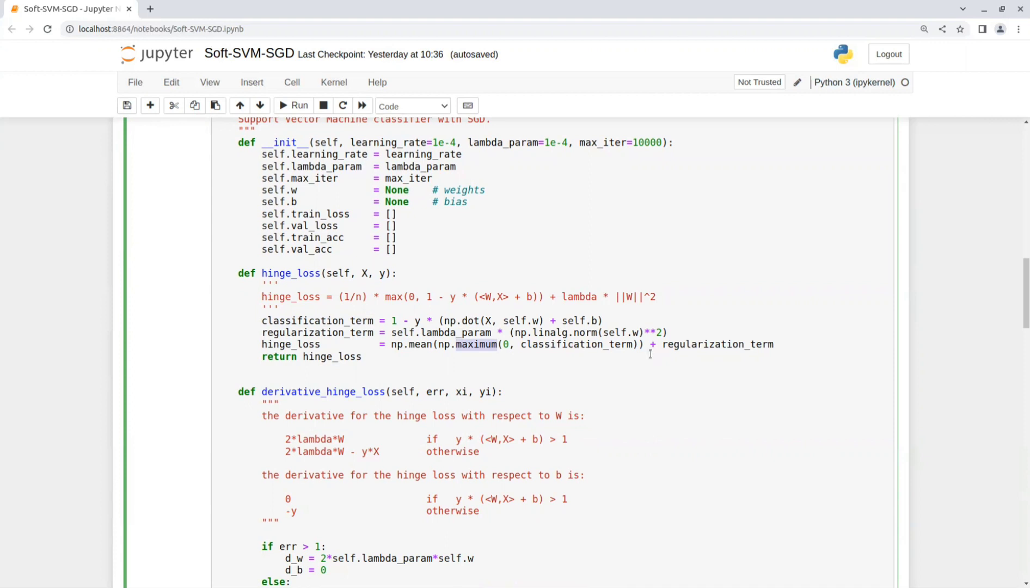
double_click(718, 344)
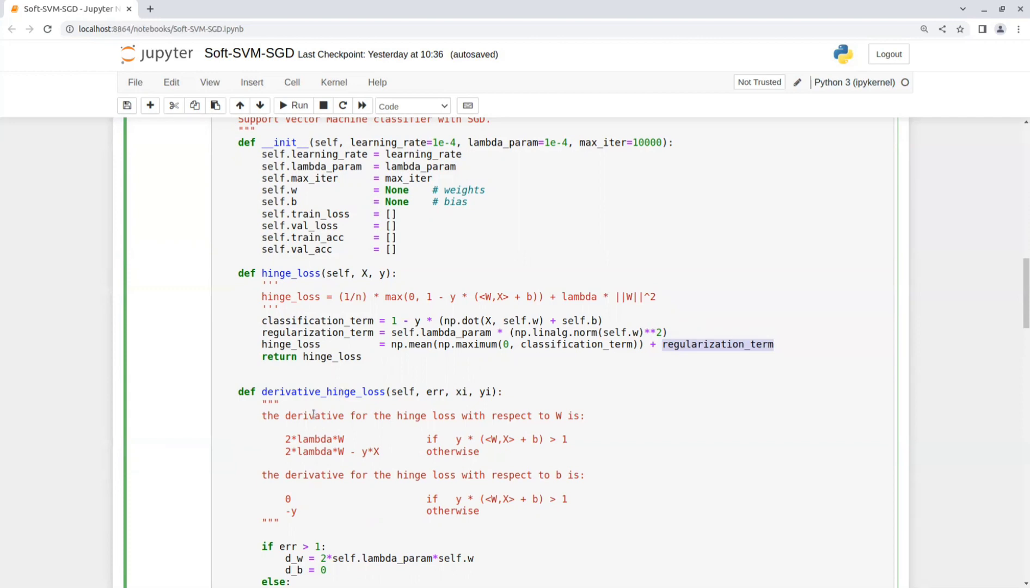
Highlight 'derivative' and the -y term for b in the docstring, then reveal the d_w/d_b if/else gradient code.
double_click(314, 416)
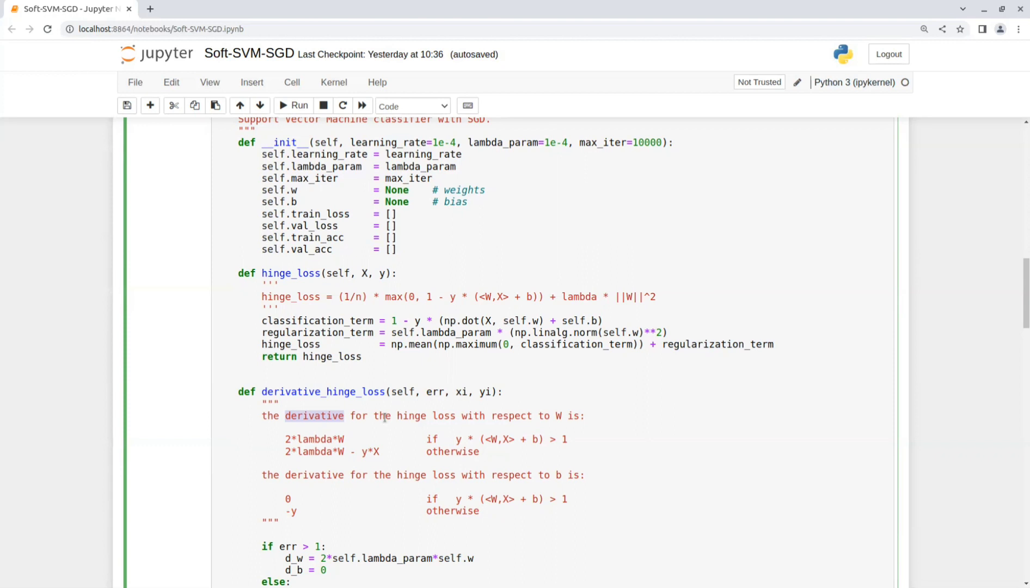
mouse_move(457, 440)
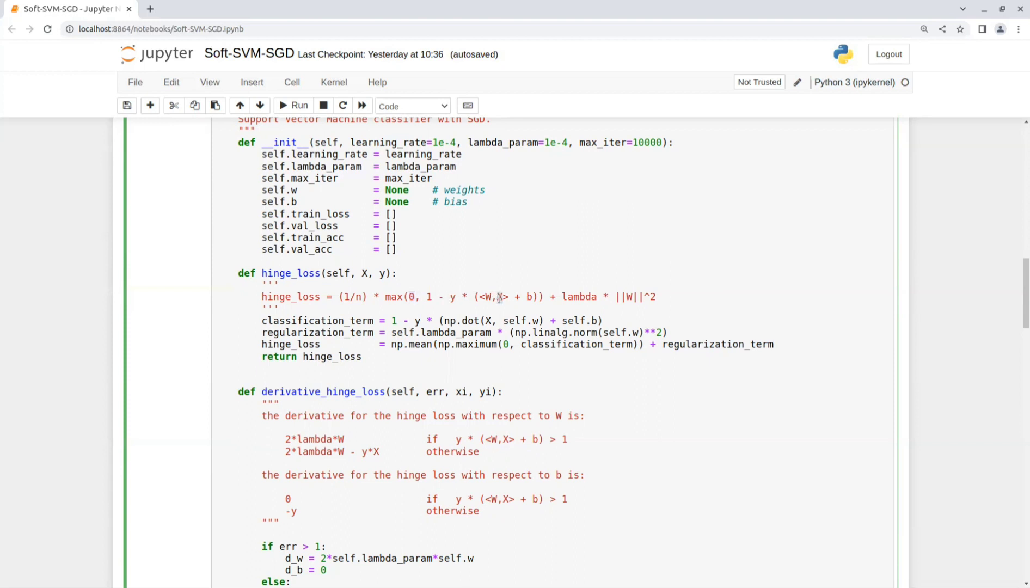
mouse_move(576, 297)
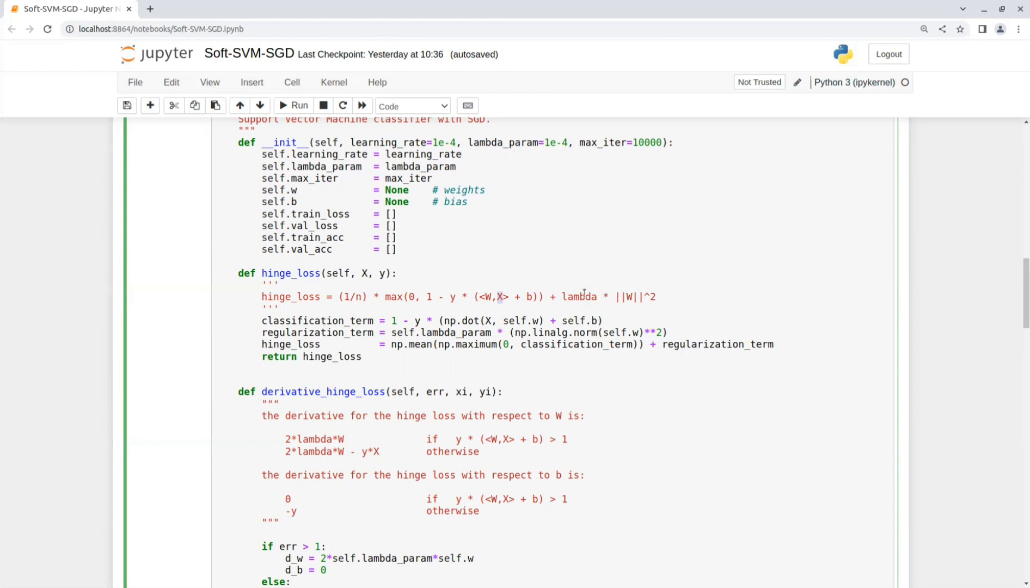
mouse_move(477, 369)
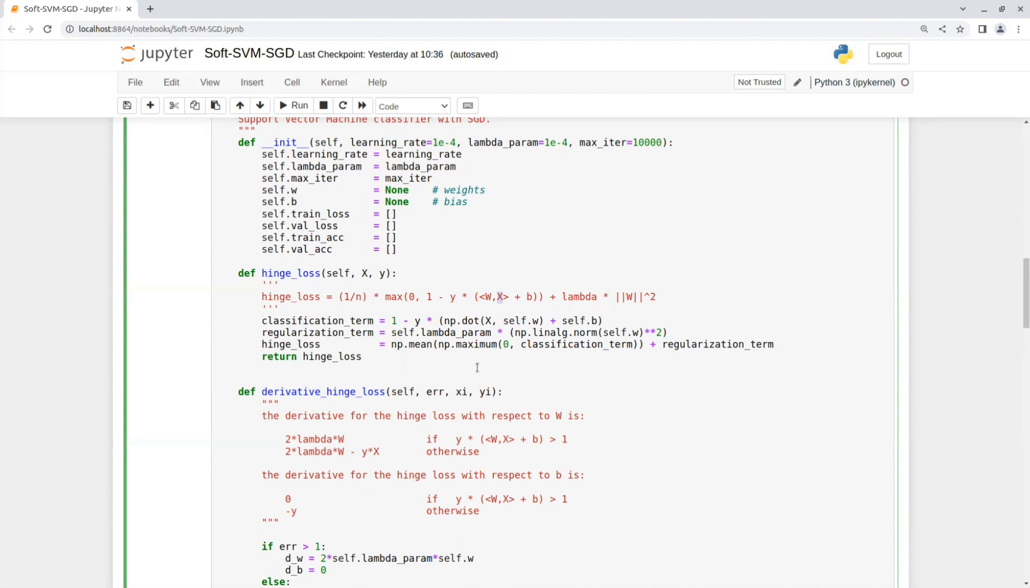
mouse_move(442, 486)
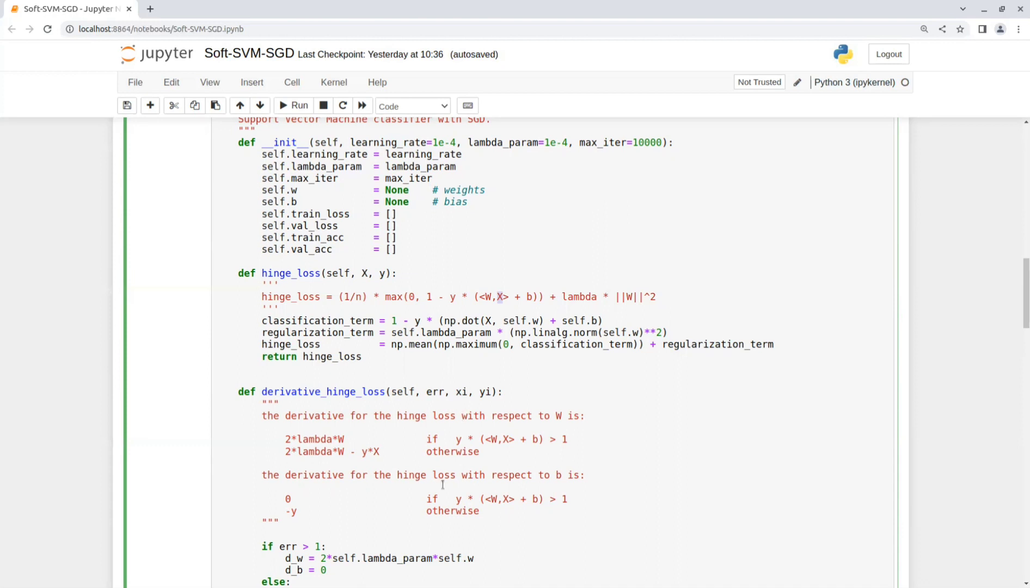
double_click(287, 498)
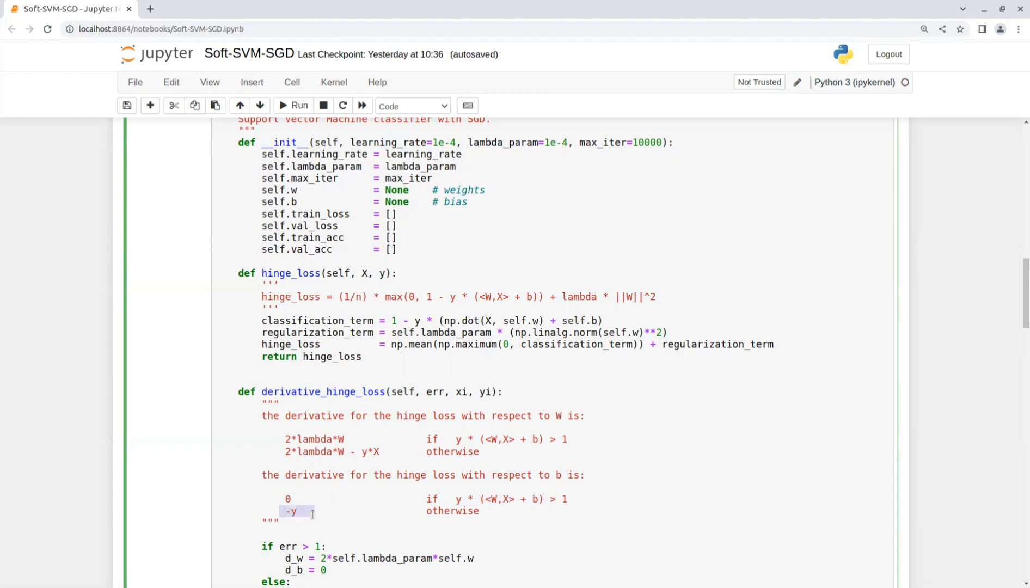
scroll("down", 3)
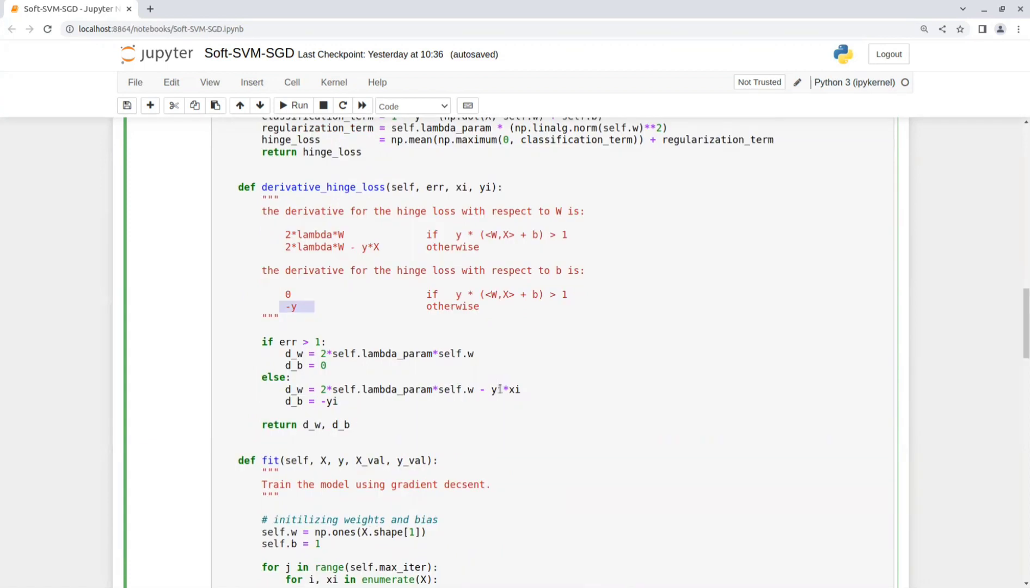
Scroll through fit's training loop, highlighting the margin err calculation, down to the if j % 100 logging block.
scroll("down", 3)
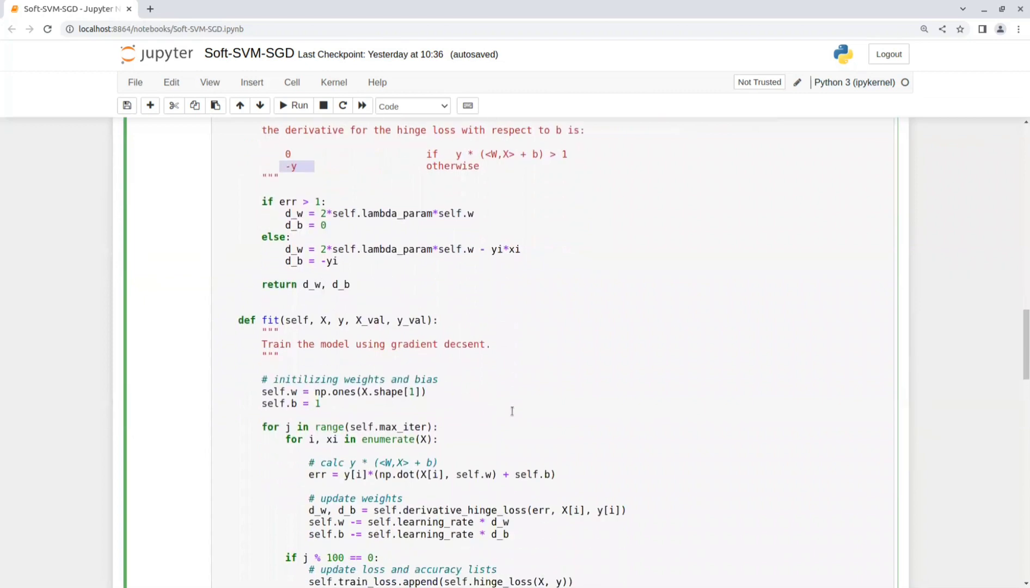
scroll("down", 3)
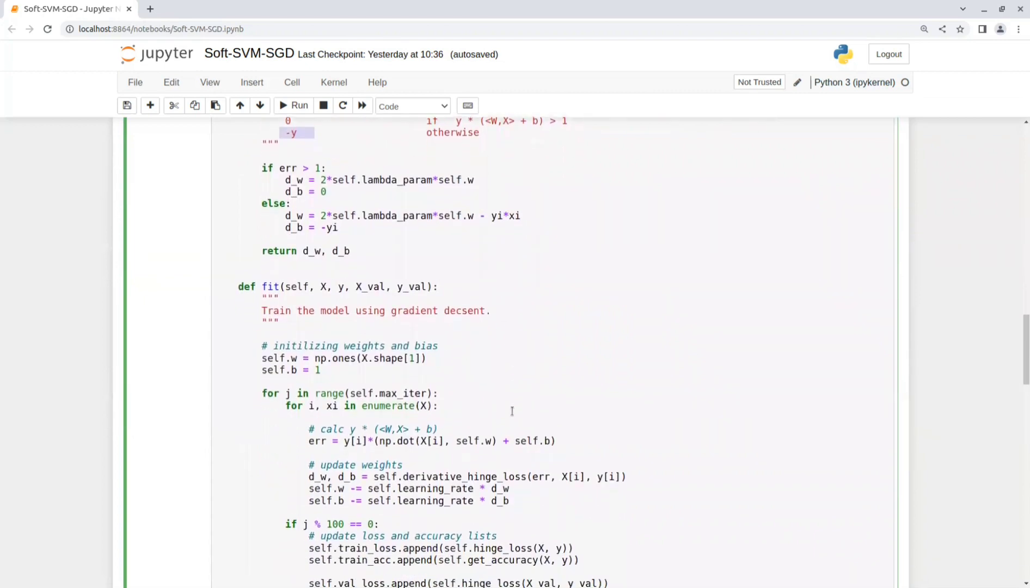
mouse_move(478, 419)
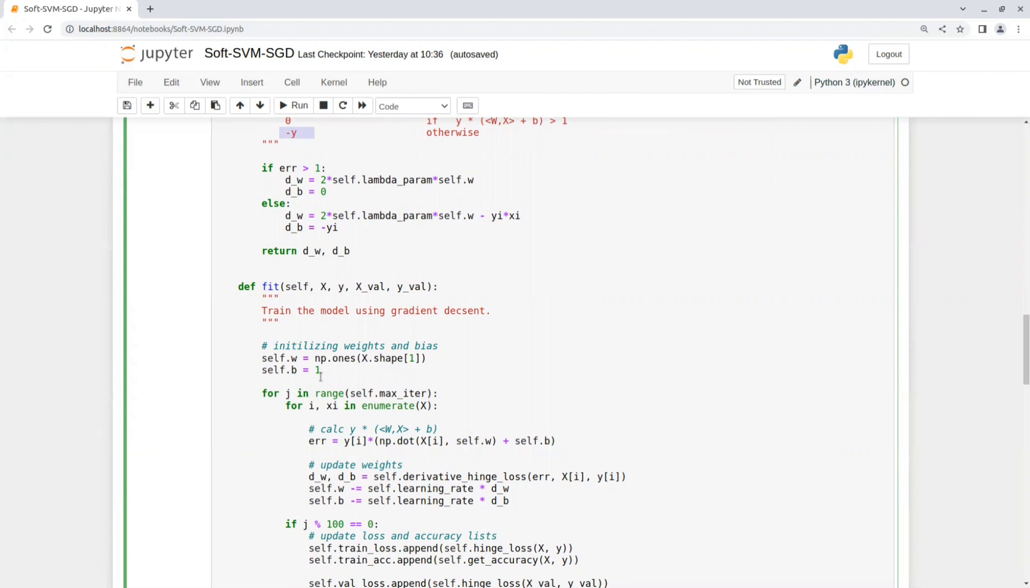
scroll("down", 3)
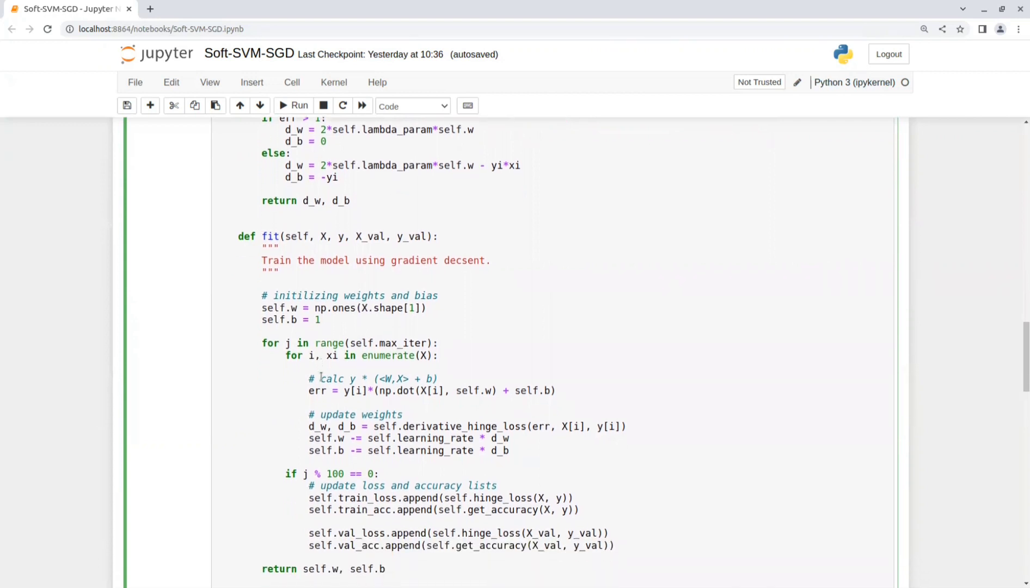
double_click(323, 356)
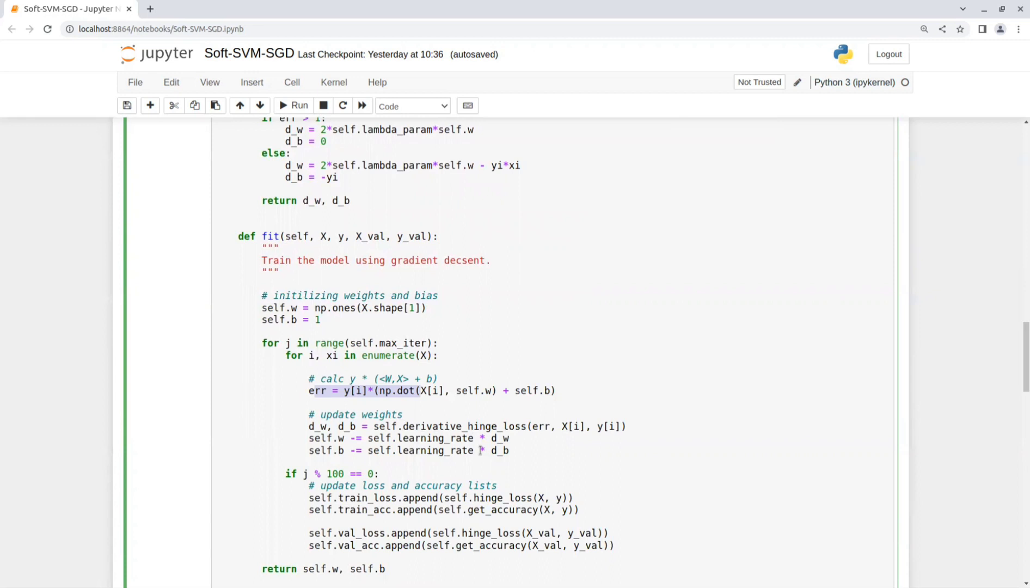
scroll("down", 3)
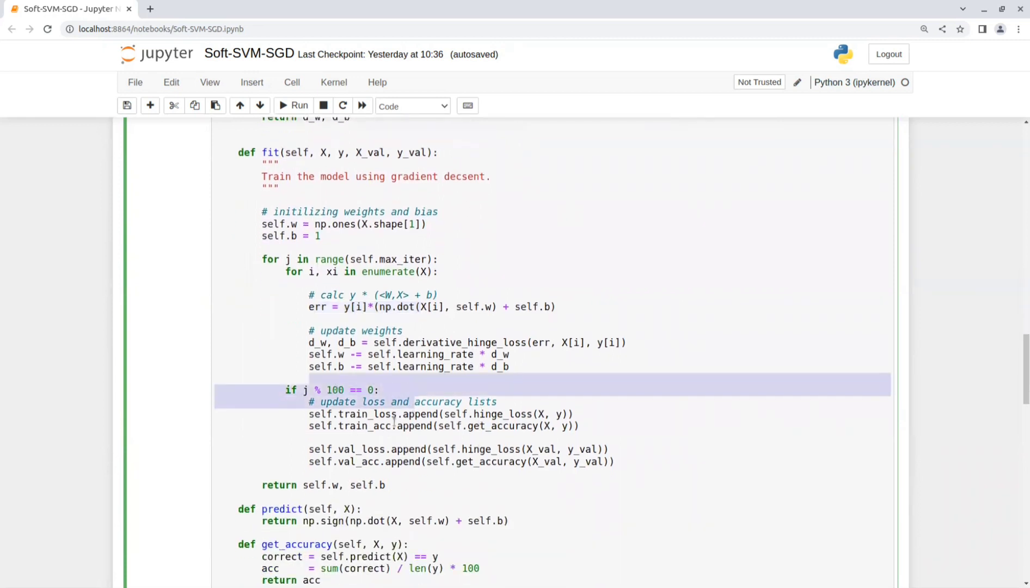
mouse_move(342, 415)
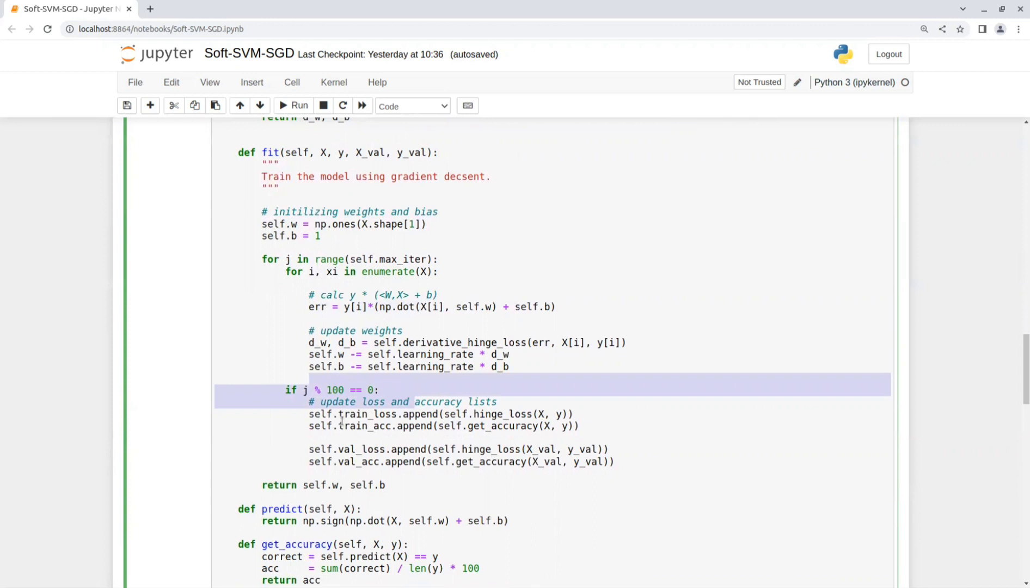
scroll("down", 3)
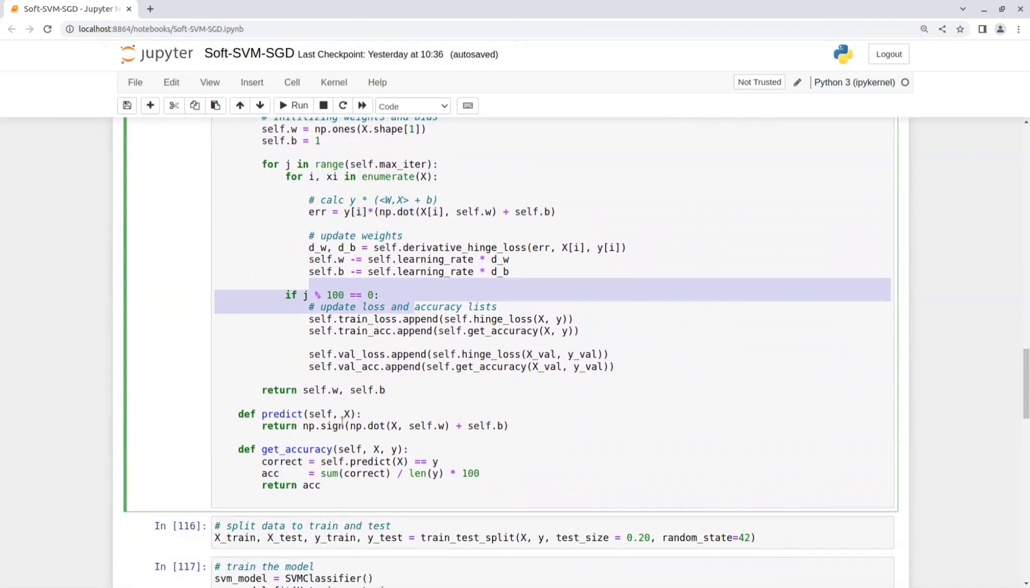
mouse_move(322, 390)
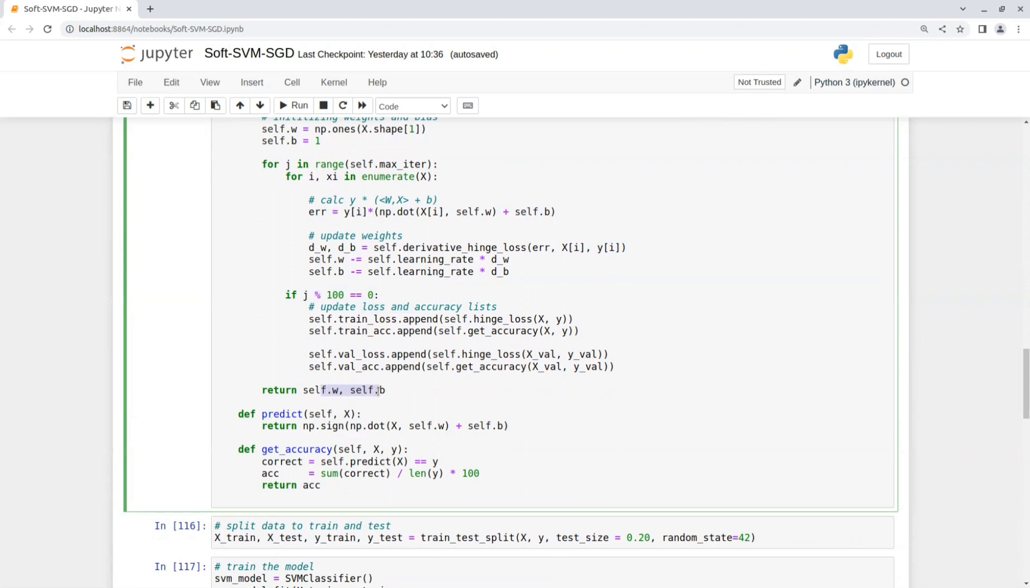
Highlight the get_accuracy method and focus the train/test split cell In[116].
scroll("down", 3)
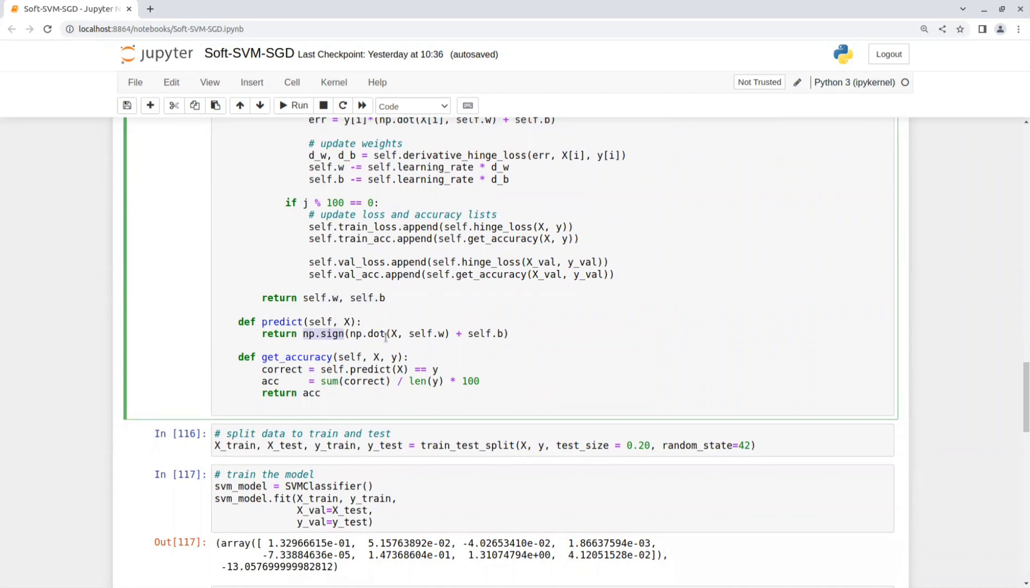
double_click(486, 334)
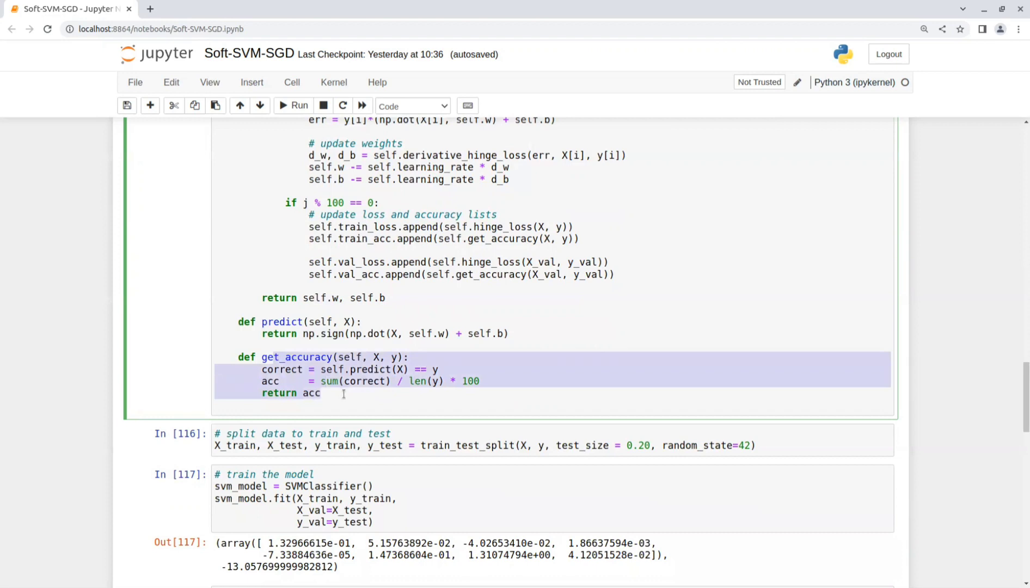
left_click(310, 435)
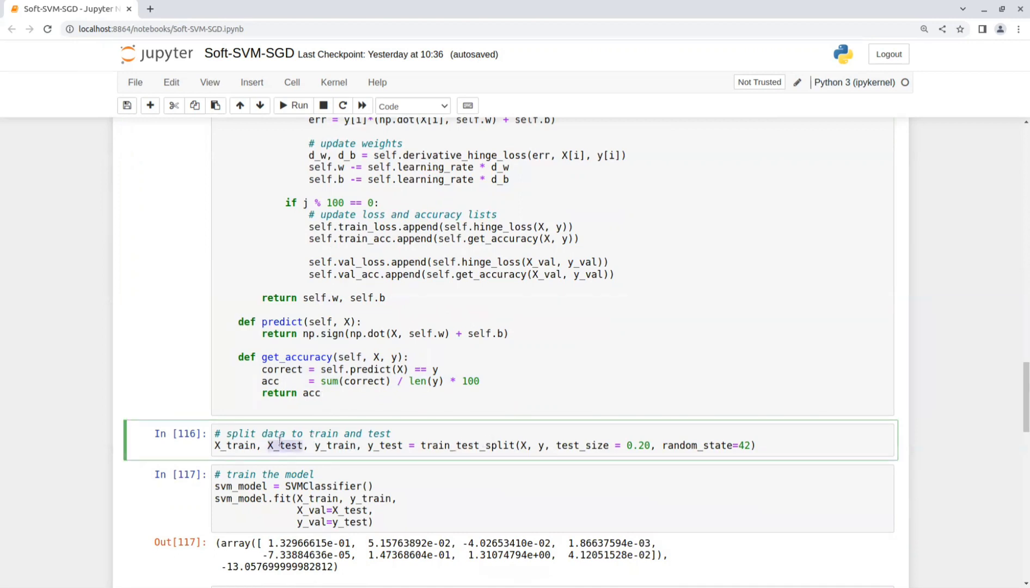
mouse_move(459, 445)
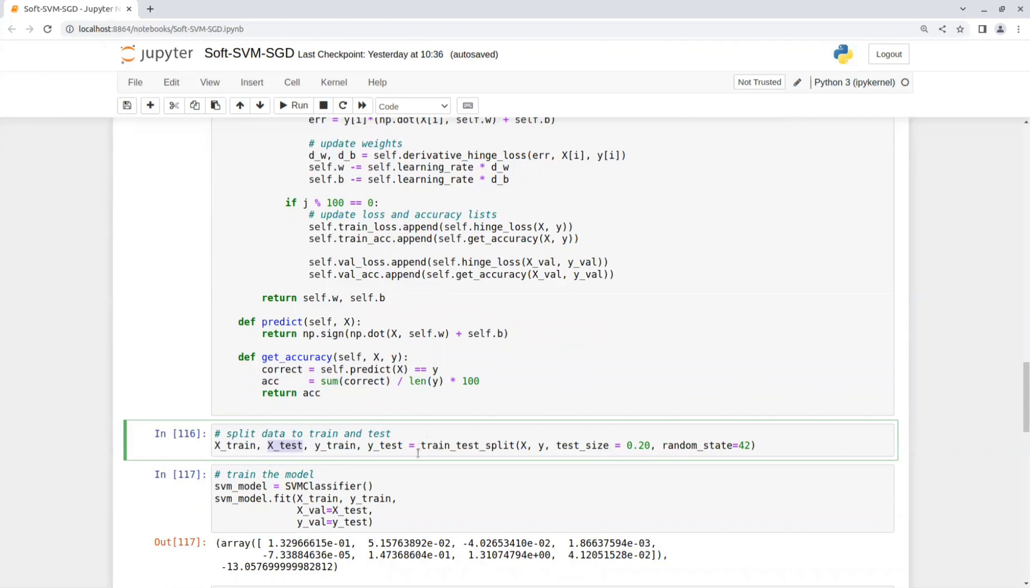
Scroll past the training cell In[117] with its weights and bias output to the plotting cell In[118].
scroll("down", 3)
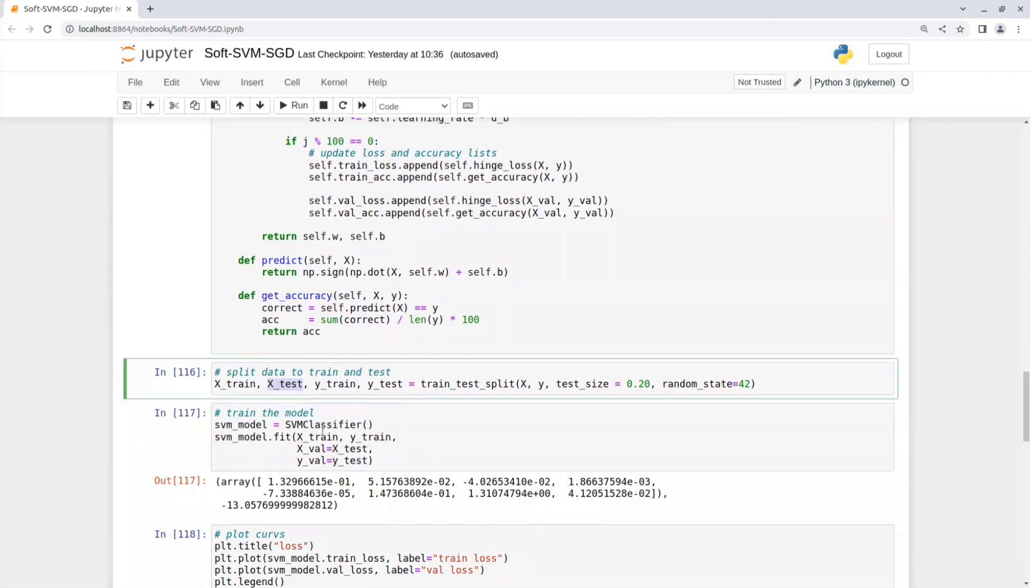
scroll("down", 3)
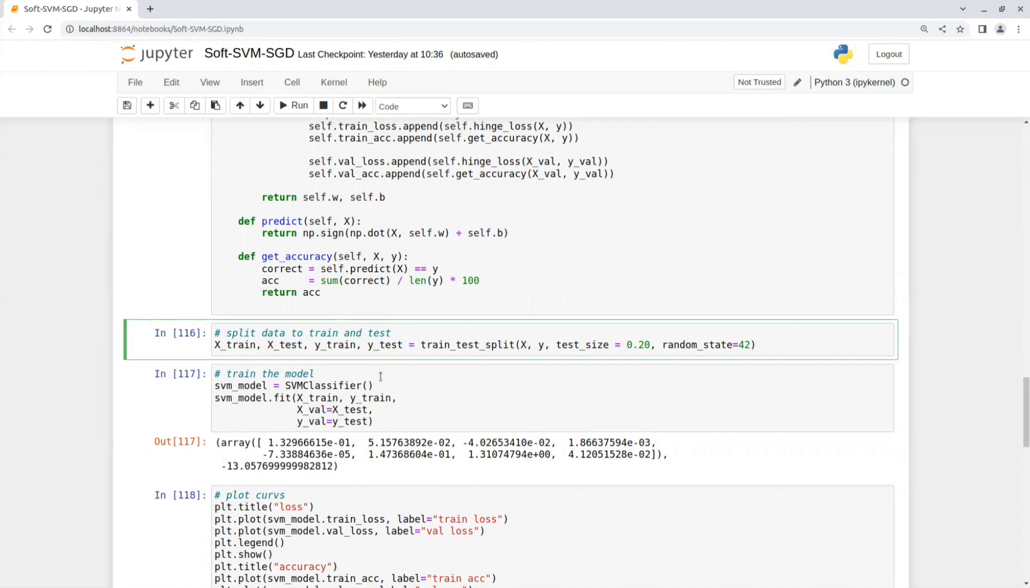
scroll("down", 3)
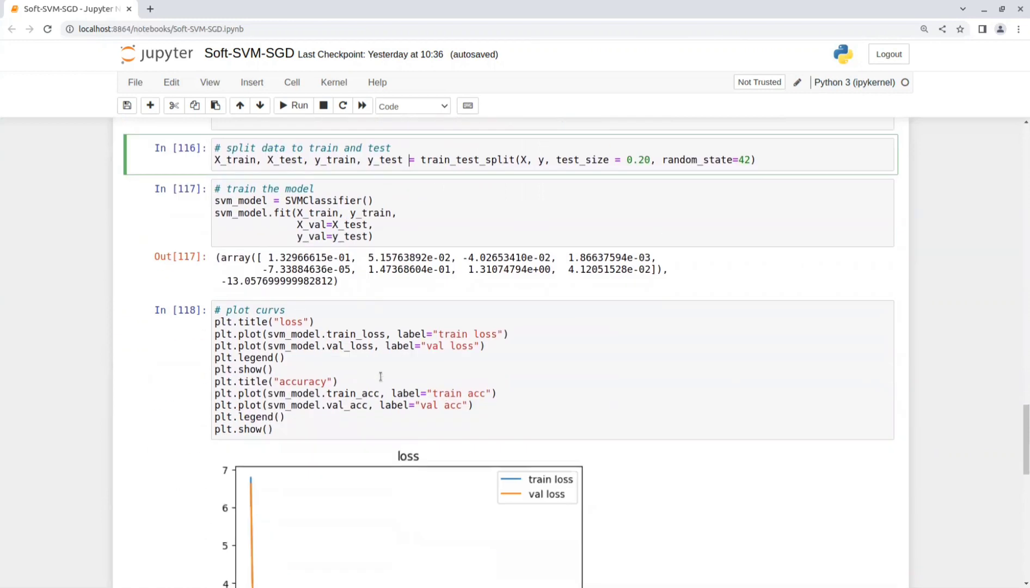
Scroll through the loss and accuracy curves to the test accuracy (~78.57%) and hinge loss 0.685 results.
scroll("down", 3)
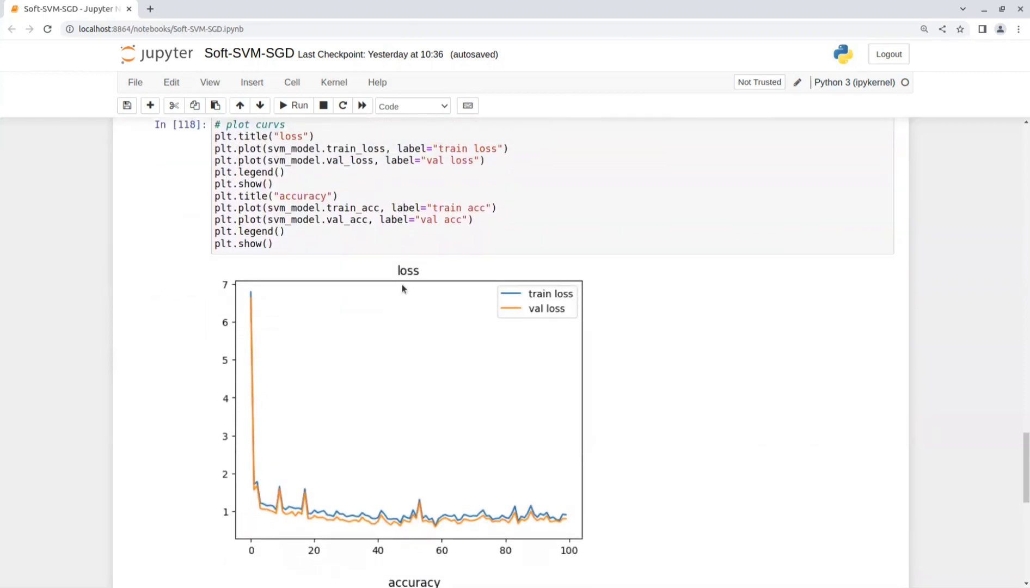
scroll("down", 3)
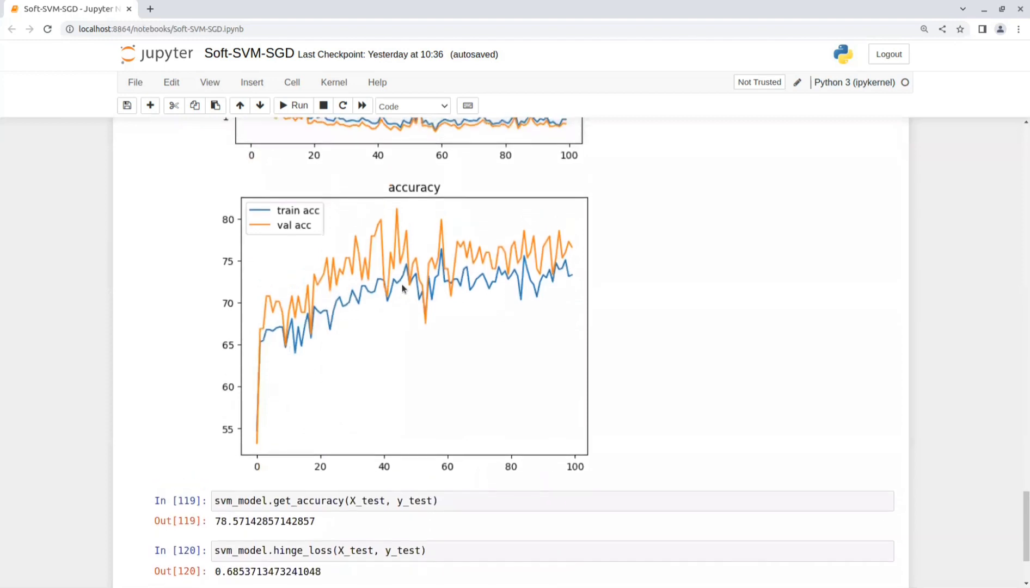
scroll("down", 3)
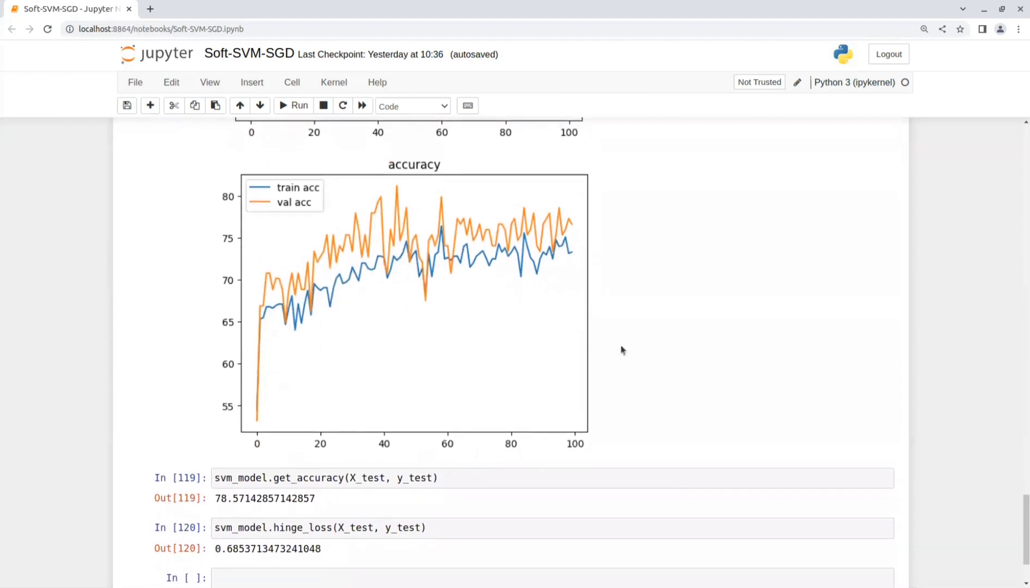
scroll("down", 3)
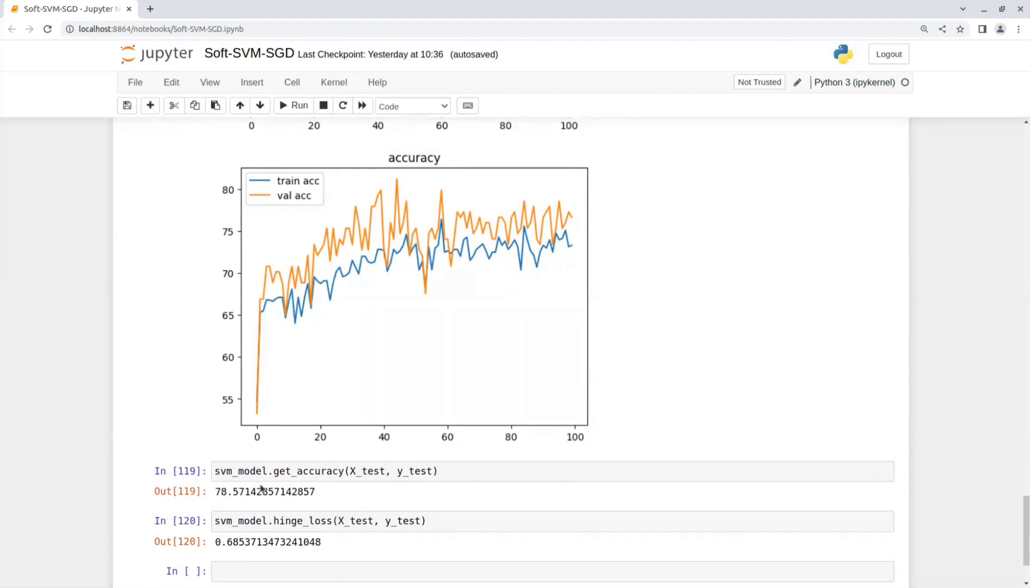
Highlight the Out[119] test accuracy 78.57142857142857 and scroll to the empty final cell.
double_click(264, 492)
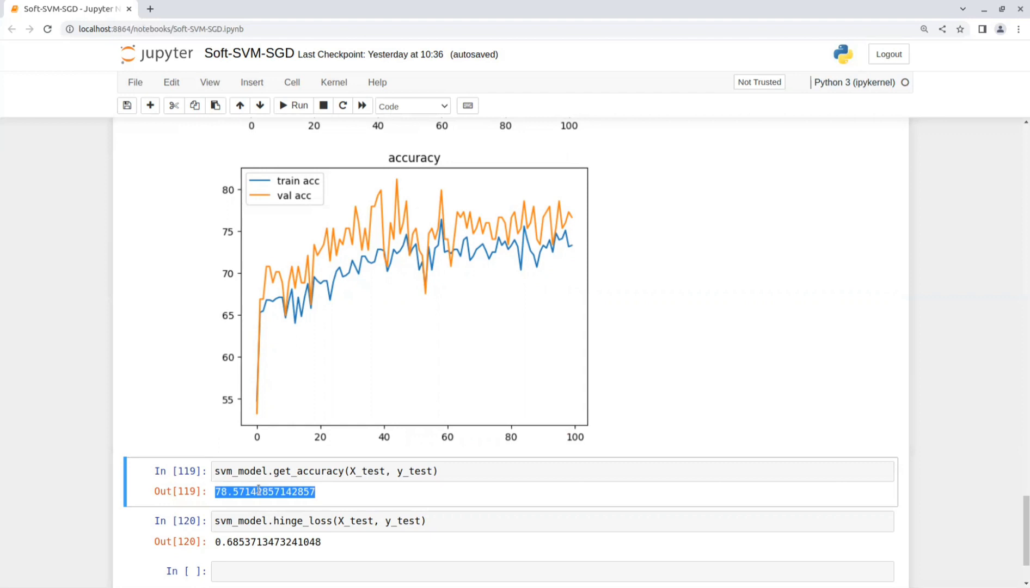
mouse_move(419, 506)
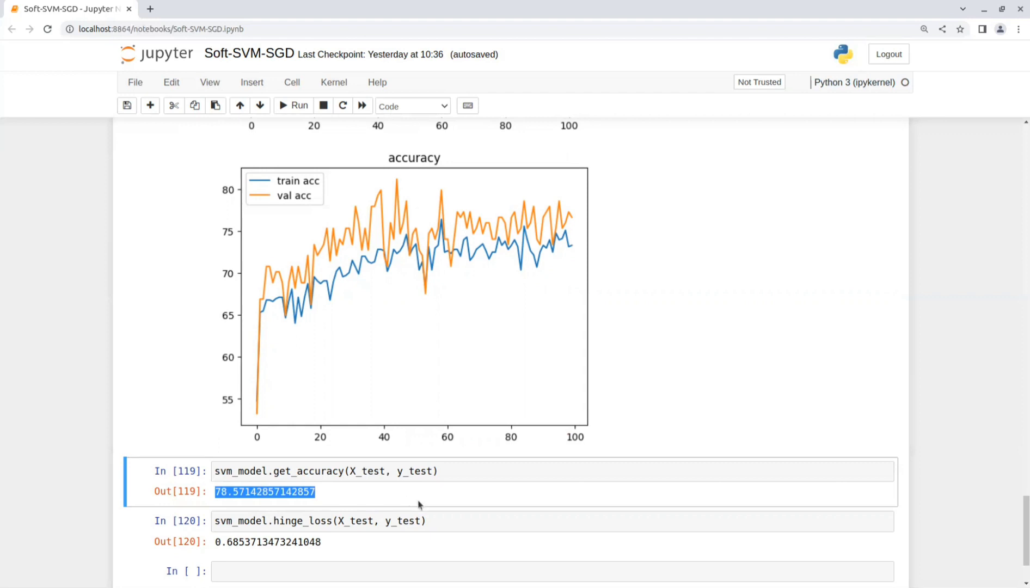
scroll("down", 3)
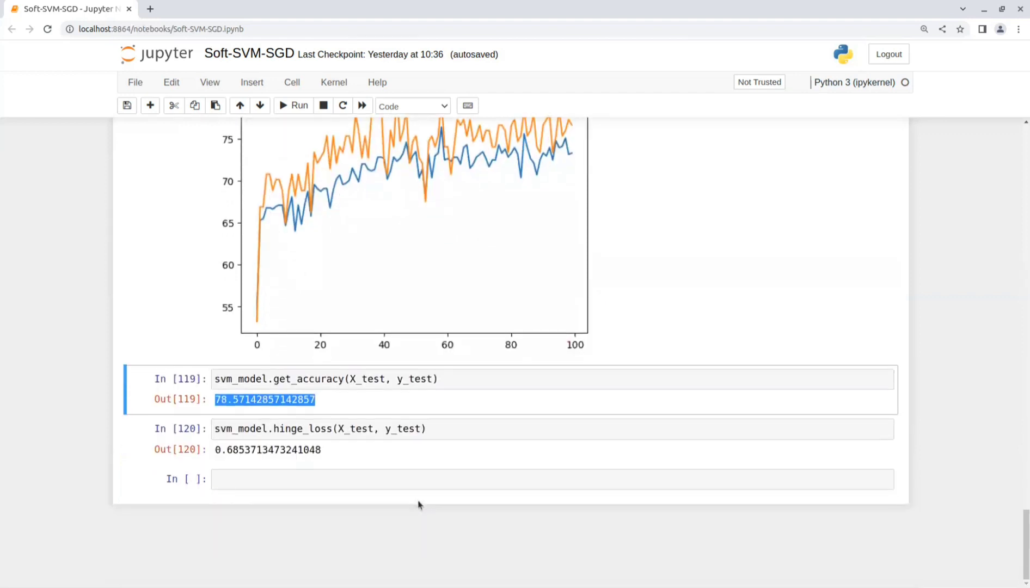
mouse_move(673, 57)
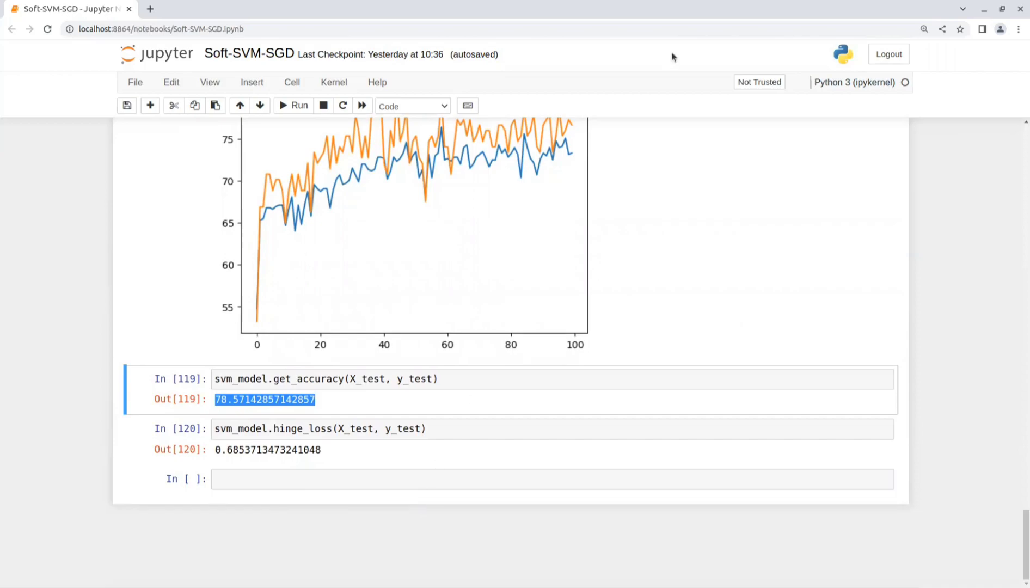